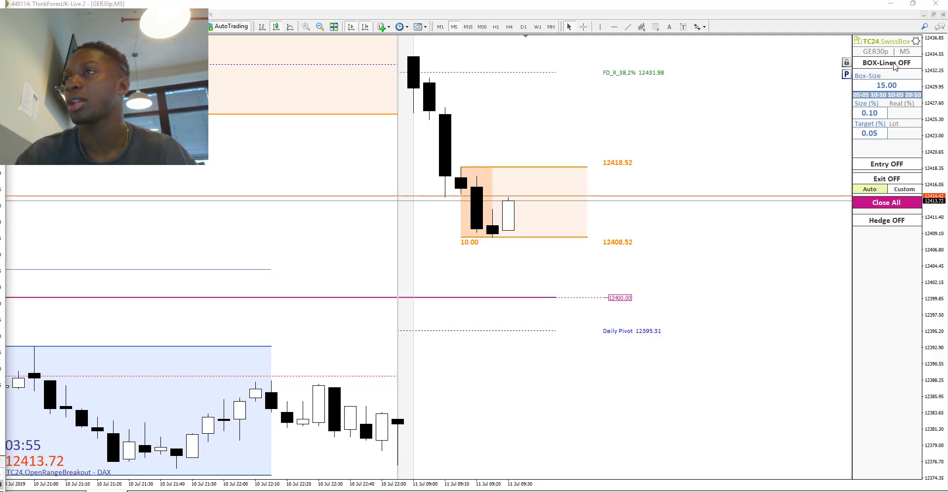
Switch the SwissBox BOX-Lines on to show the 15-point box levels on the GER30 M5 chart
left_click(887, 63)
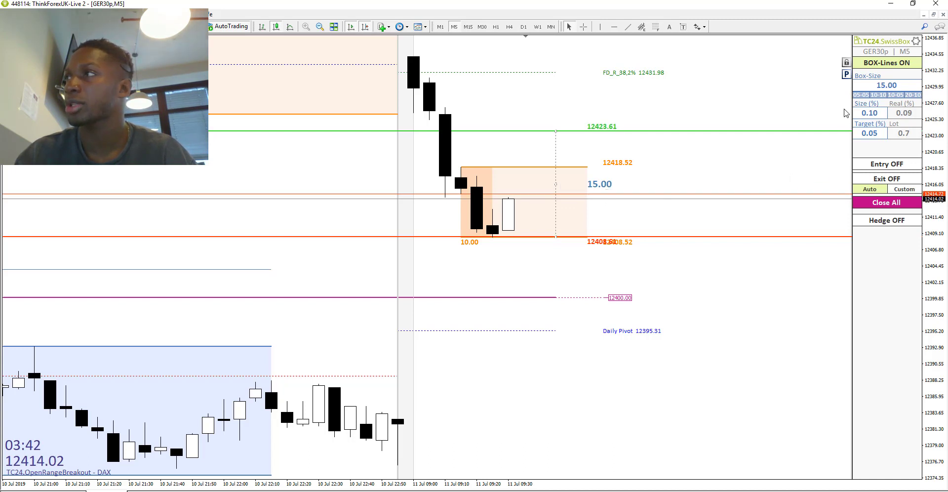
mouse_move(831, 143)
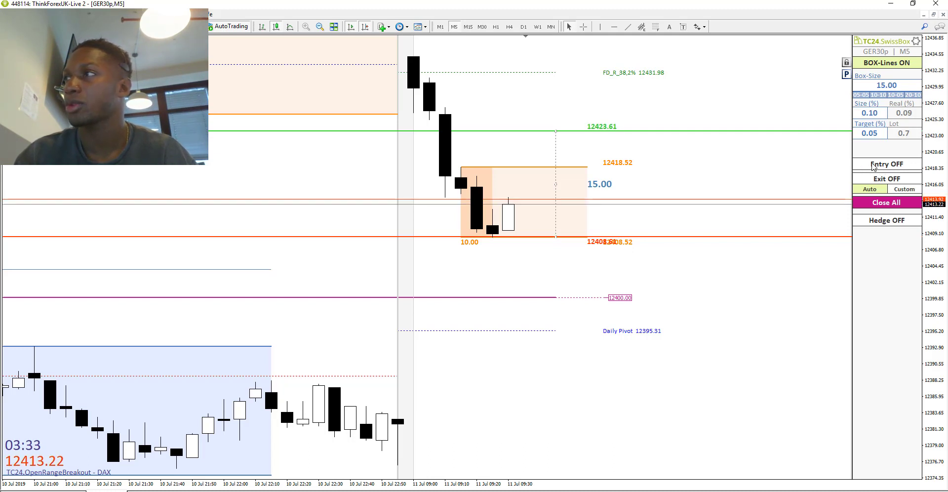
Switch SwissBox Entry/Exit on, arming the 0.70-lot buy stop and sell stop at the box edges
left_click(886, 164)
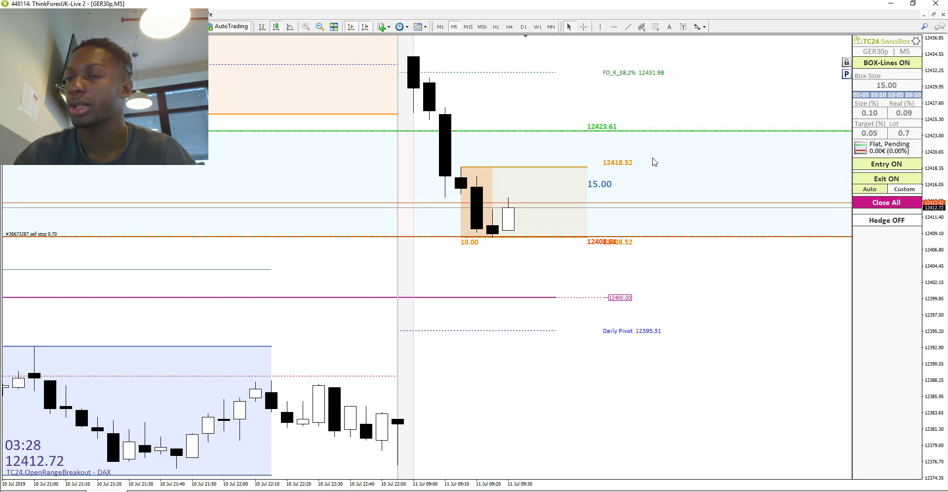
mouse_move(941, 156)
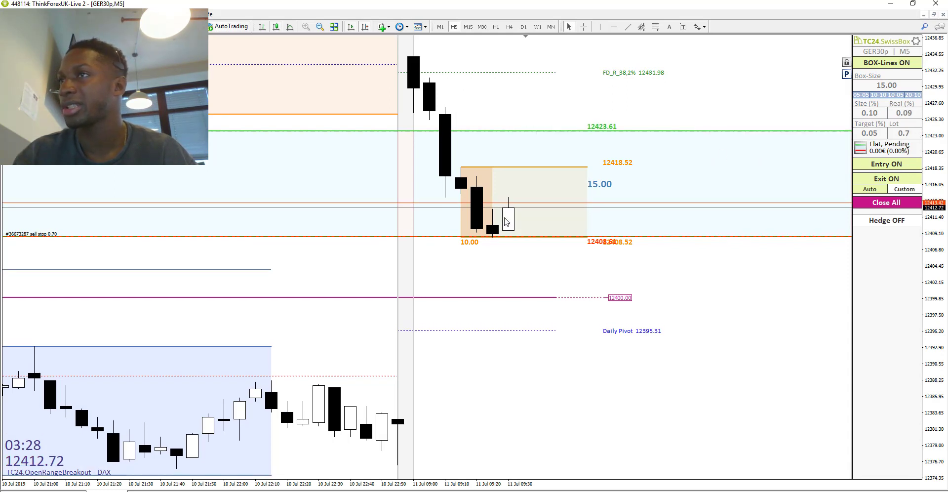
mouse_move(501, 208)
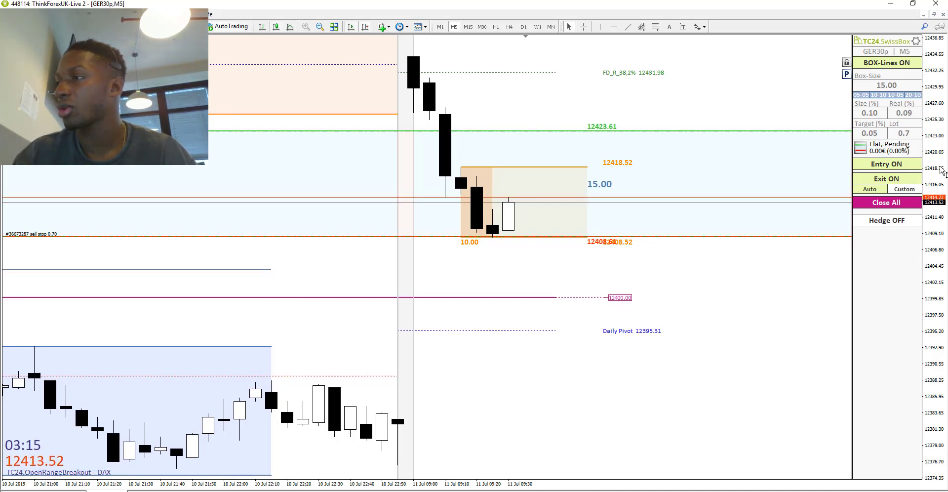
mouse_move(465, 168)
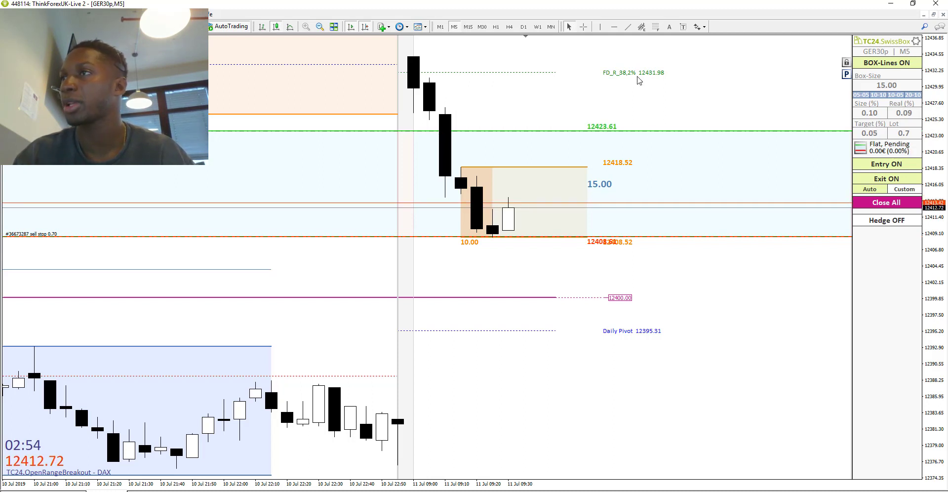
mouse_move(667, 78)
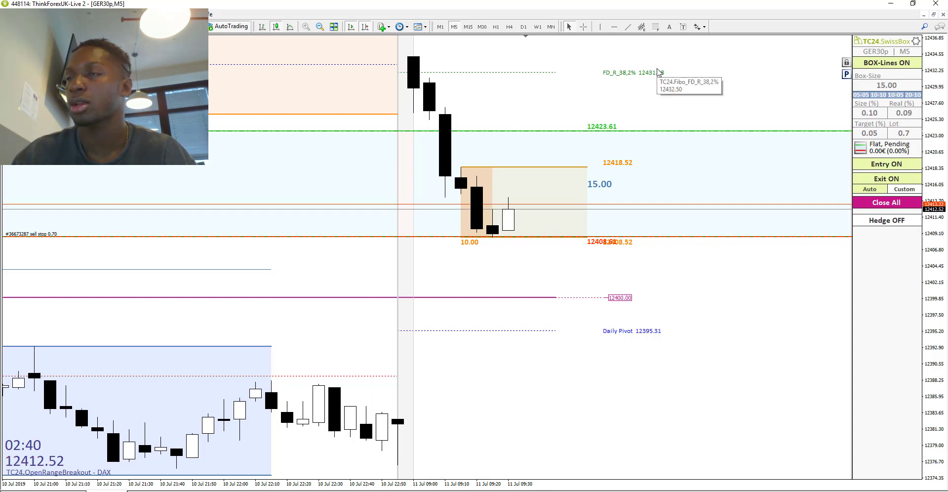
mouse_move(585, 58)
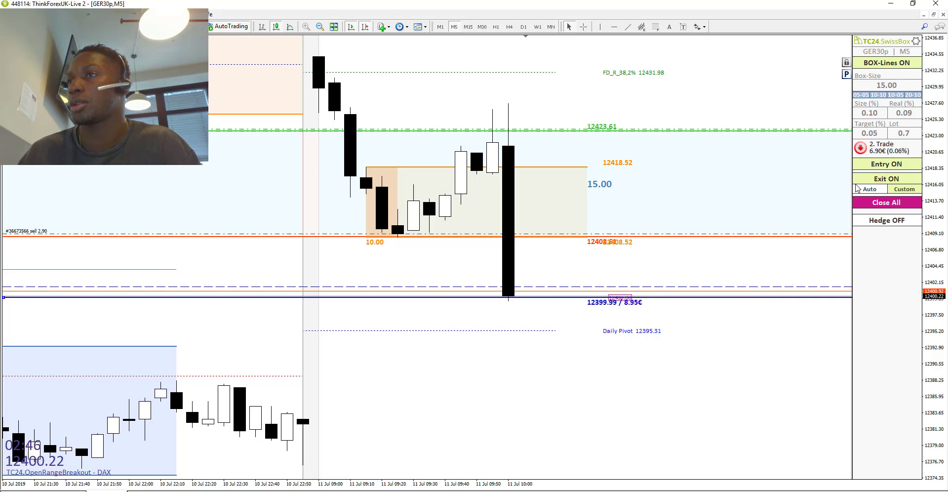
Close the filled sell trade in profit near 12400 via Close All, removing orders and box lines
left_click(869, 189)
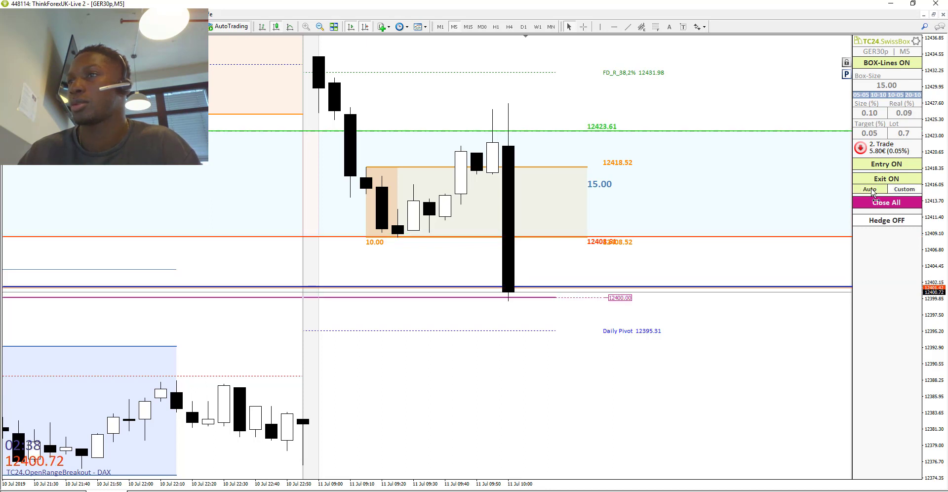
left_click(887, 63)
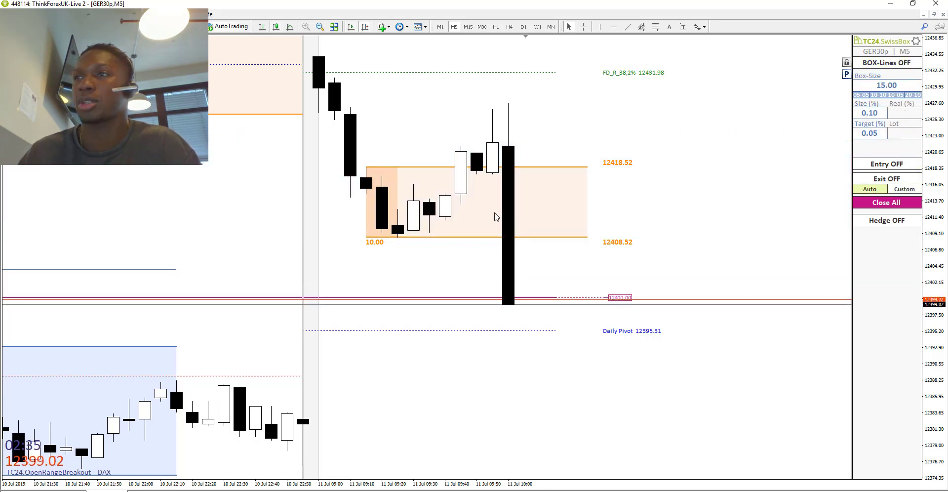